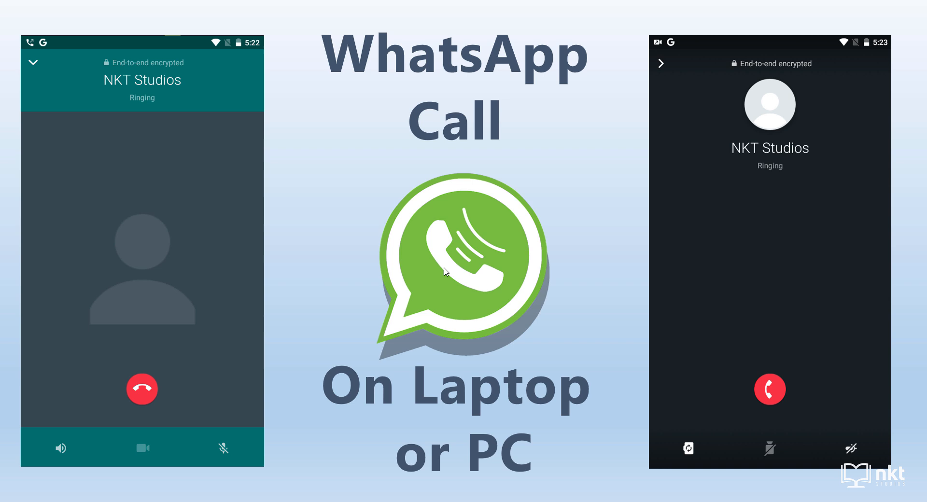
mouse_move(446, 272)
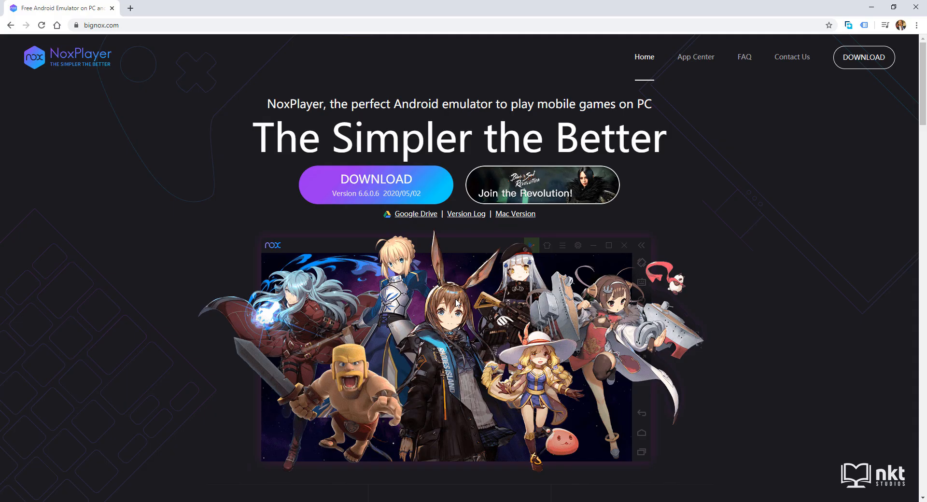
mouse_move(375, 196)
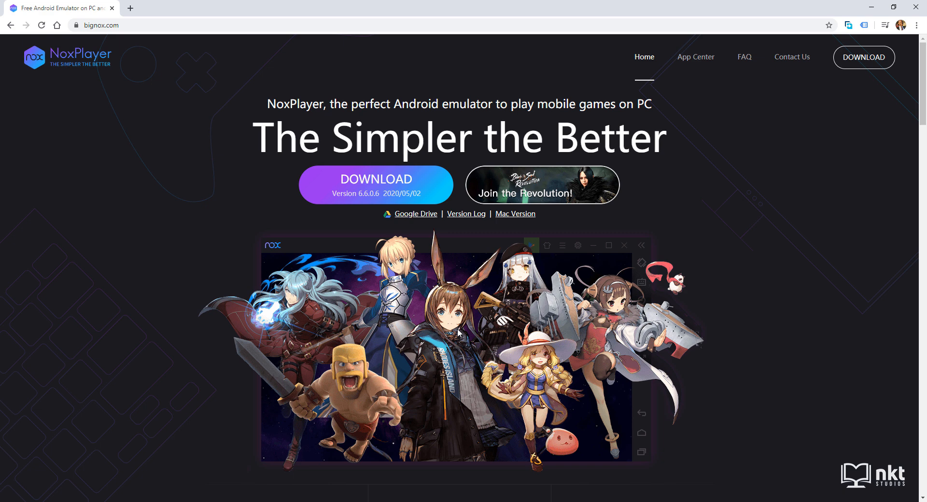
Download the NoxPlayer 6.6.0.6 installer from bignox.com
click(374, 178)
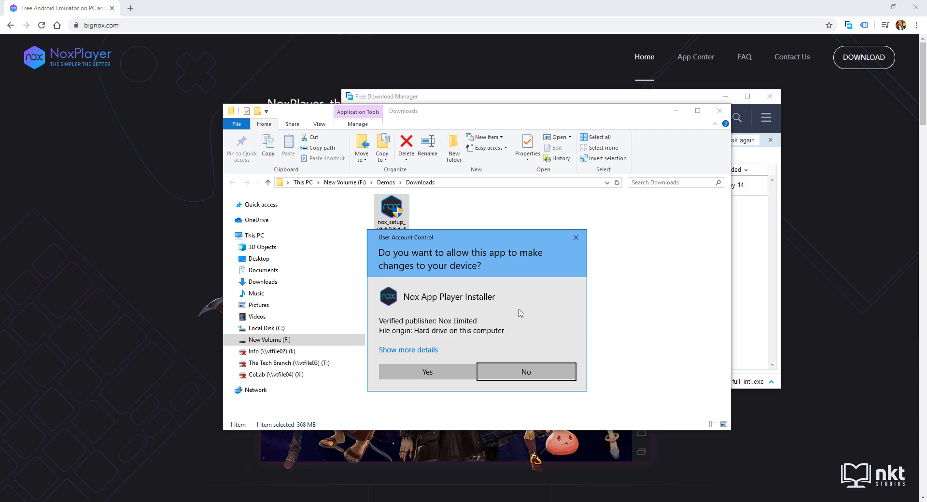
Allow the Nox App Player Installer to make changes in the UAC prompt
click(427, 372)
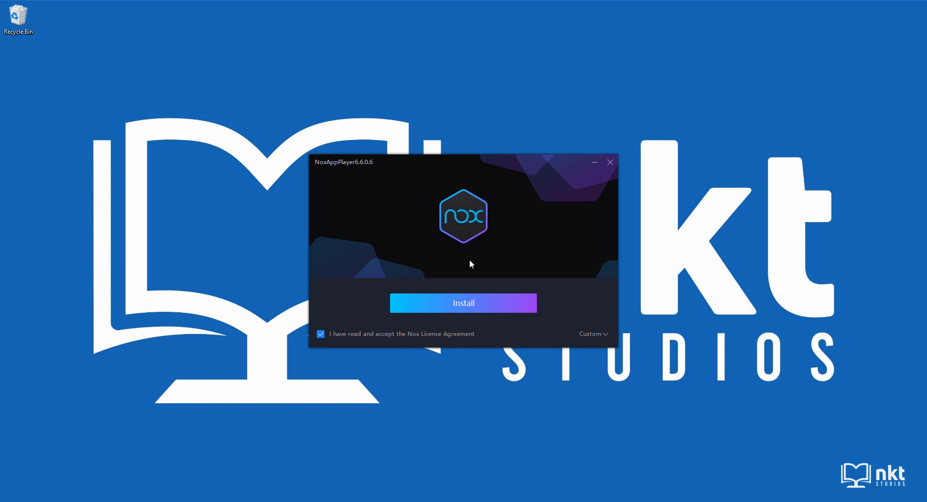
mouse_move(320, 347)
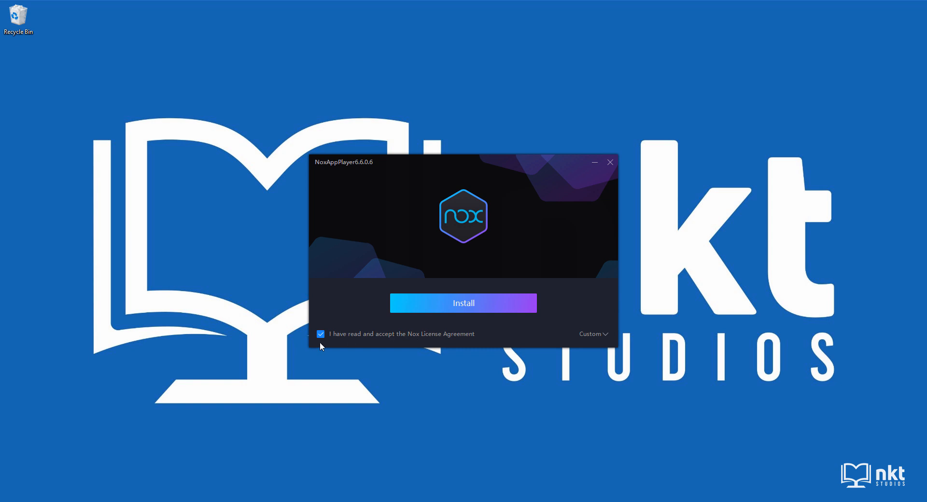
Install NoxPlayer 6.6.0.6 with the license accepted and start the emulator when done
click(418, 333)
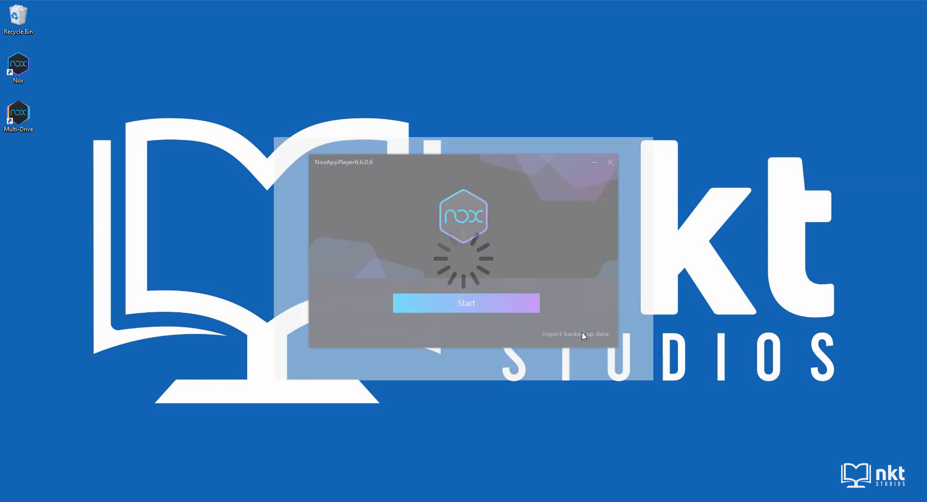
click(466, 303)
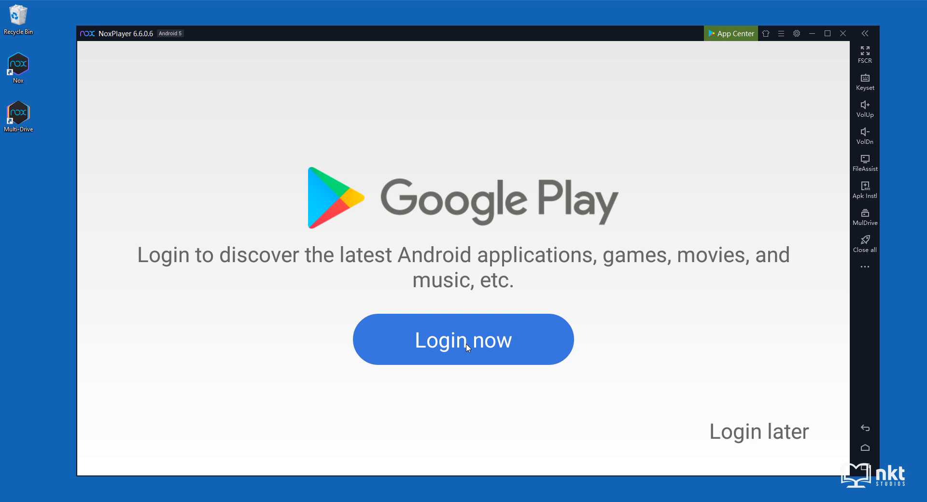
Sign in to Google Play with the account email and password
click(463, 339)
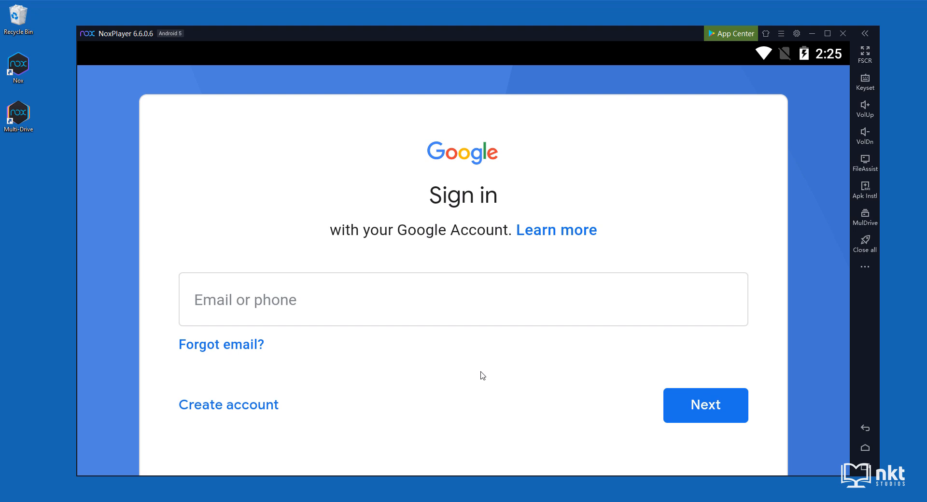
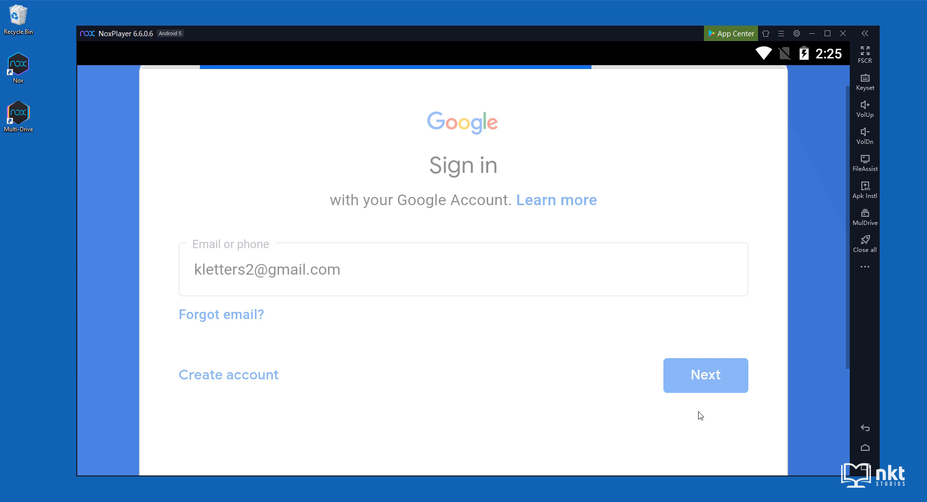
click(705, 376)
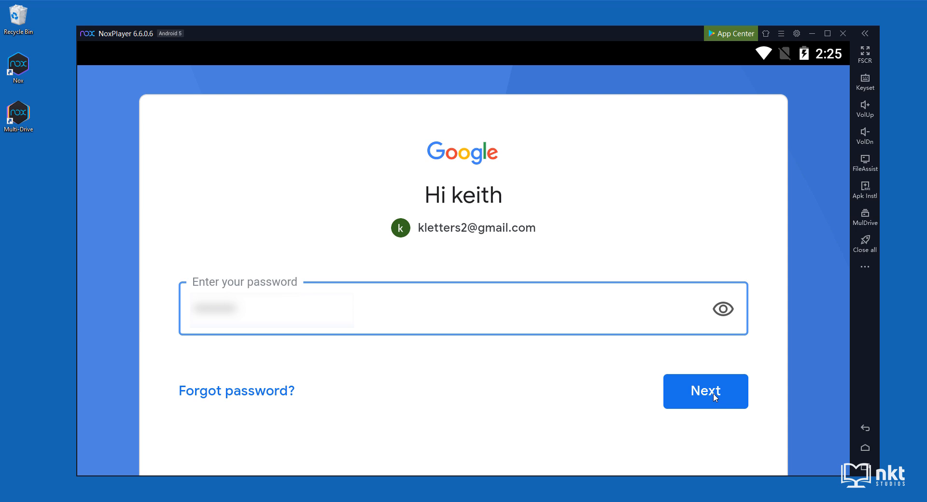
click(705, 391)
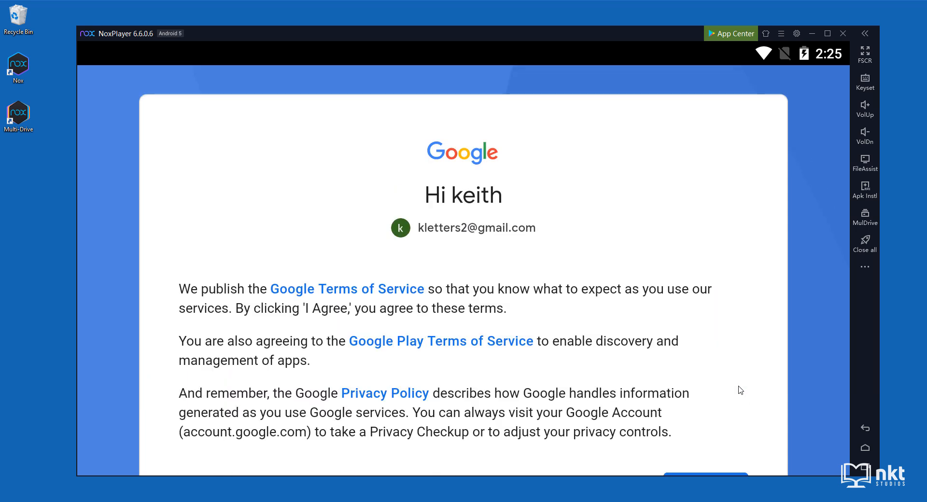
Agree to the Google terms and accept Google services with Drive backup off
scroll(down, 3)
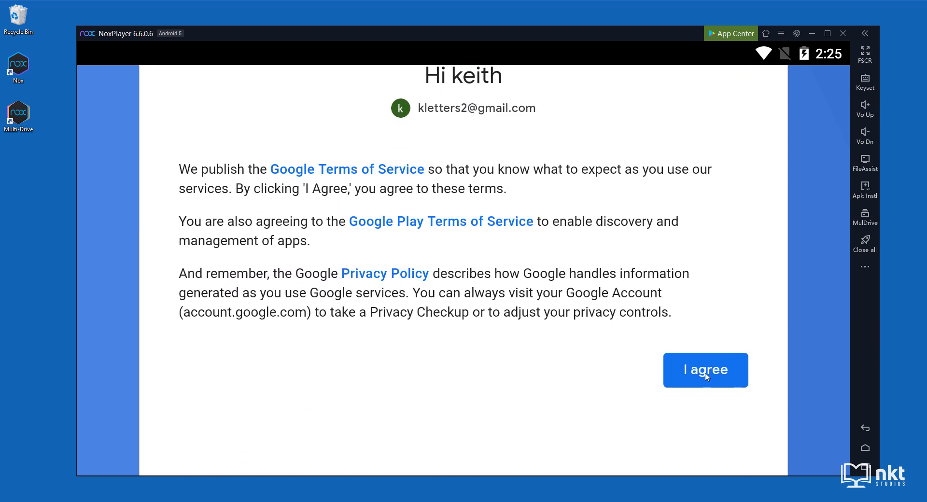
click(706, 370)
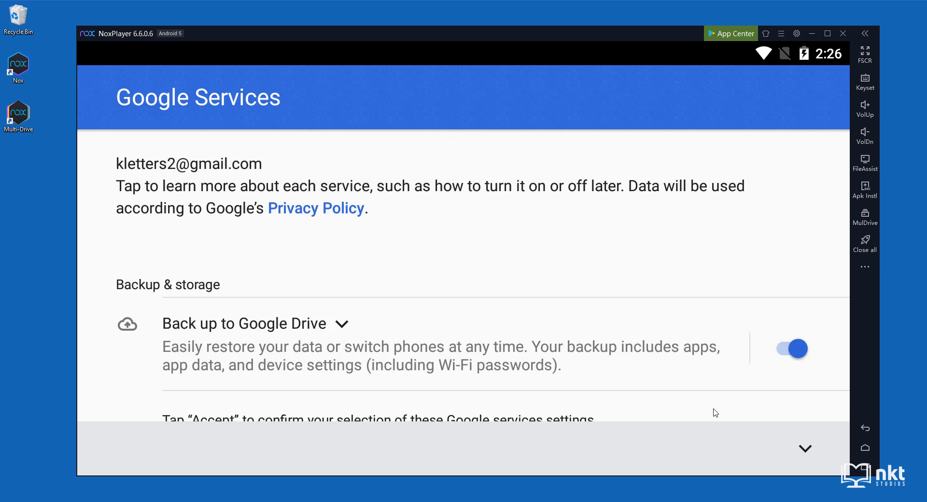
mouse_move(786, 352)
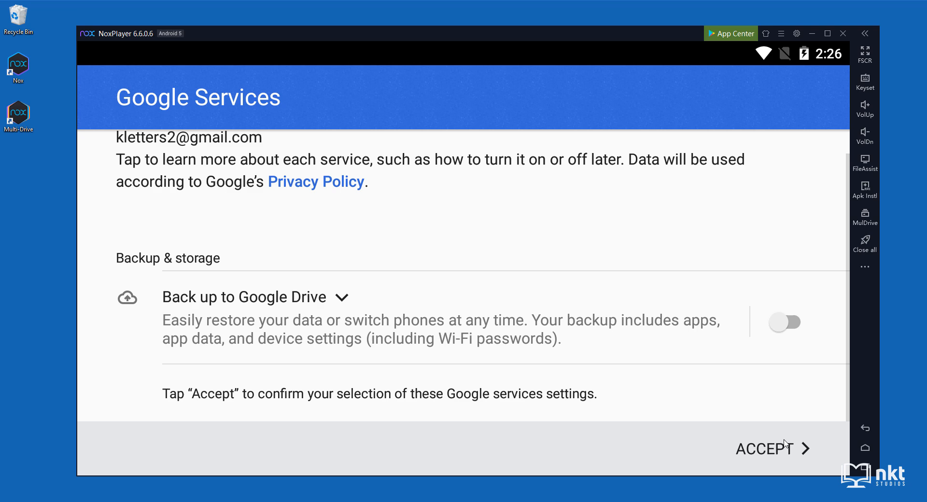
click(765, 448)
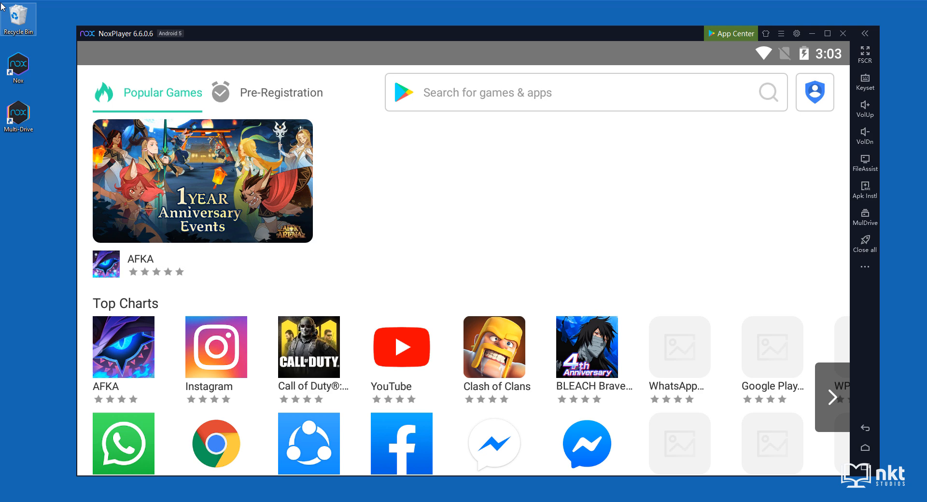
Install WhatsApp Messenger from its Play Store listing, accept its permissions and launch it
scroll(down, 3)
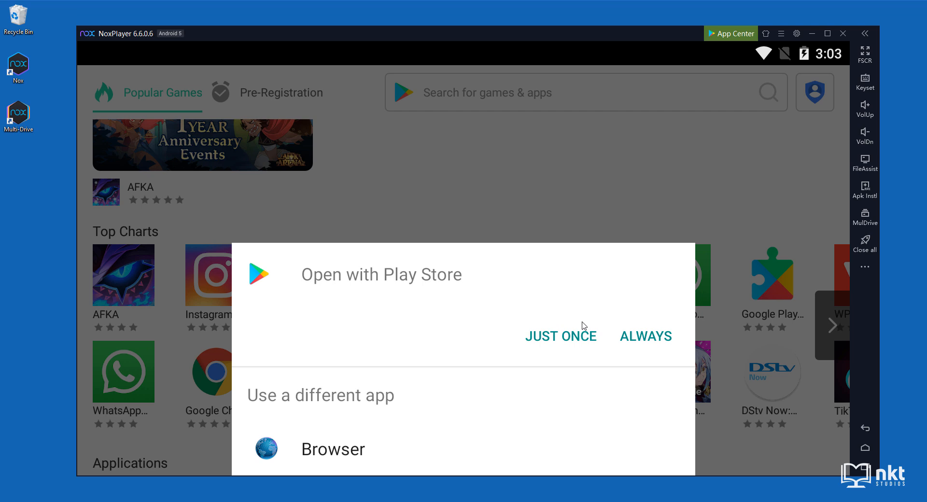
click(560, 336)
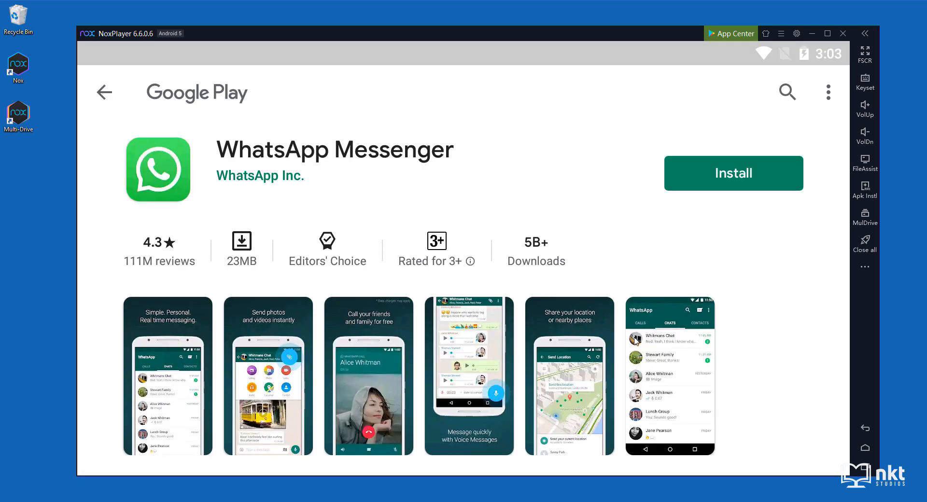
click(733, 173)
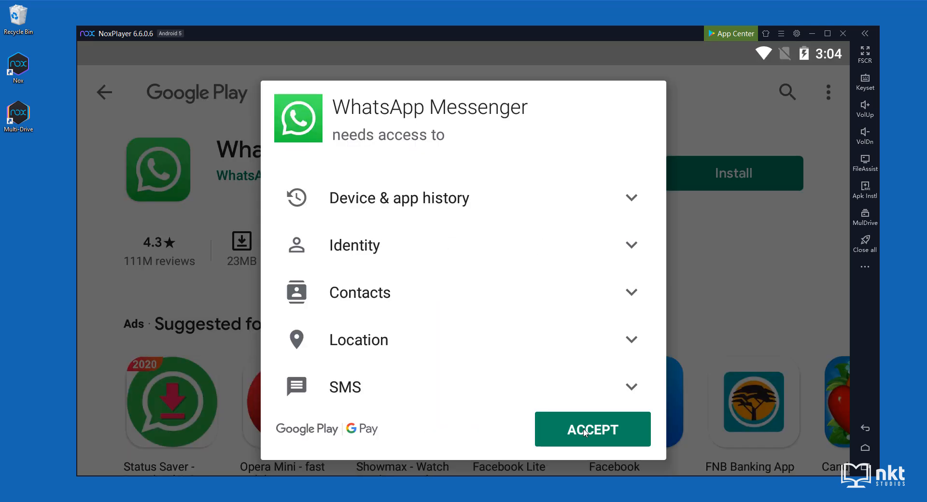
click(592, 430)
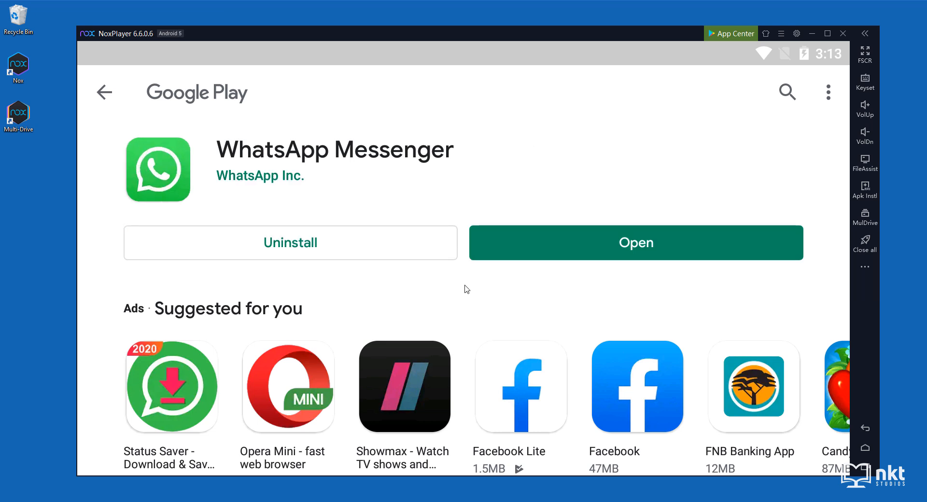
click(636, 243)
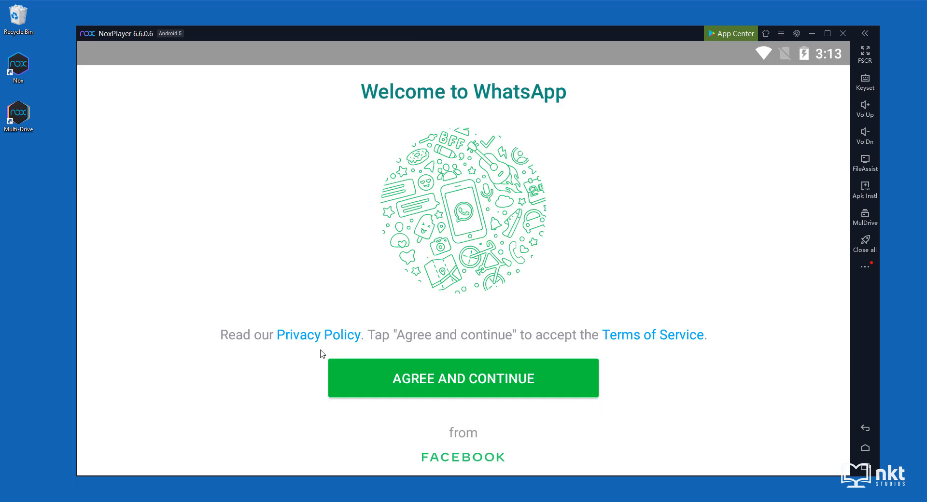
mouse_move(655, 352)
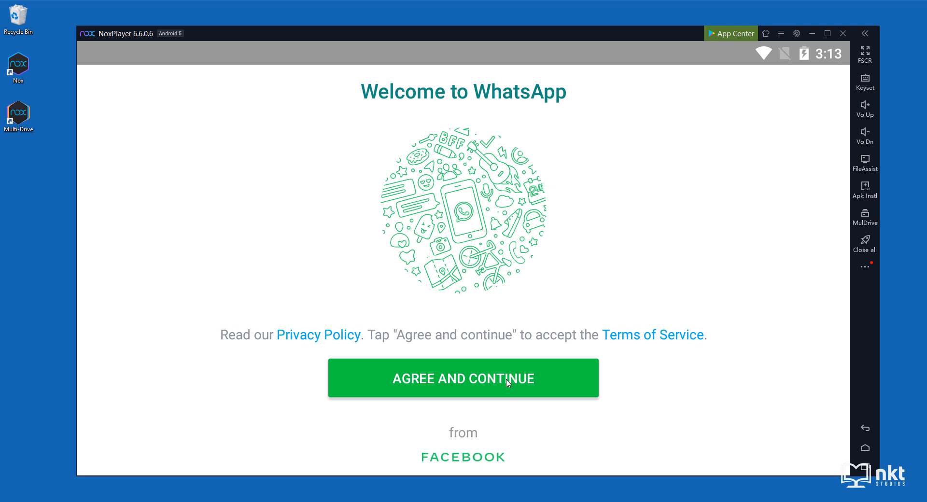
Accept WhatsApp's terms and verify the phone number with the 6-digit SMS code
click(463, 378)
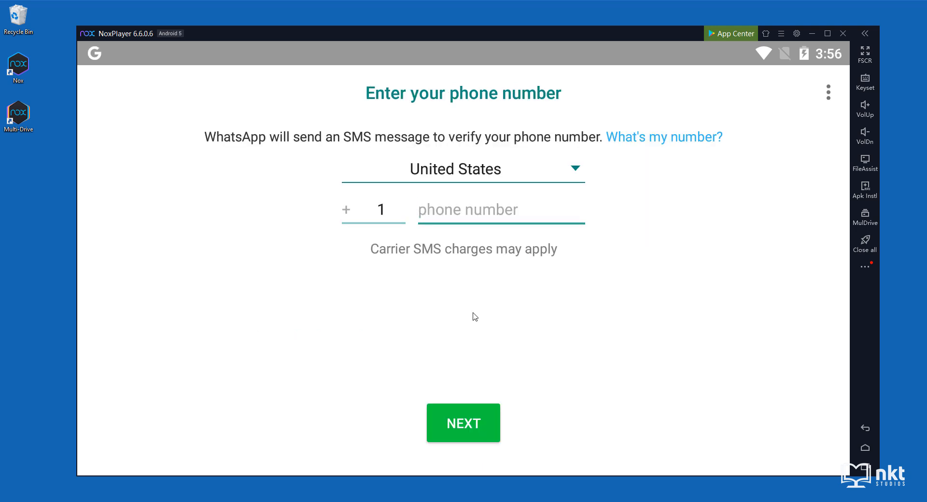
mouse_move(475, 167)
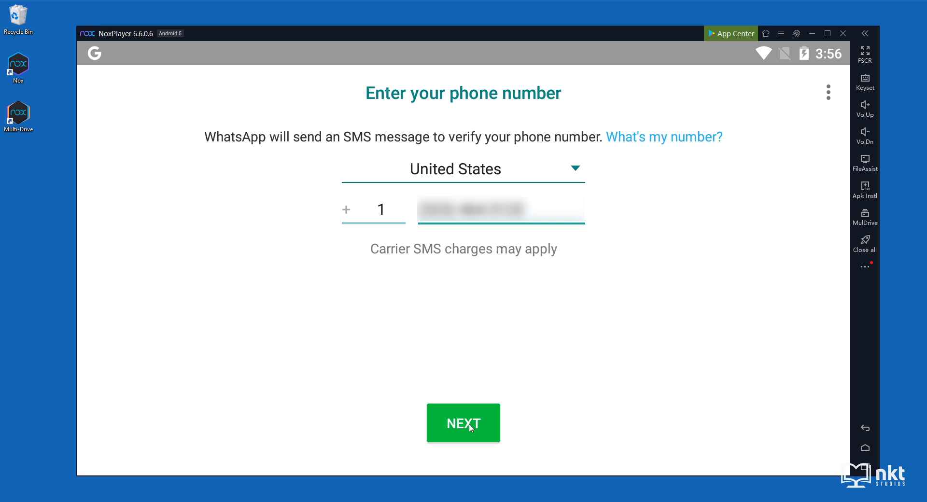
click(463, 423)
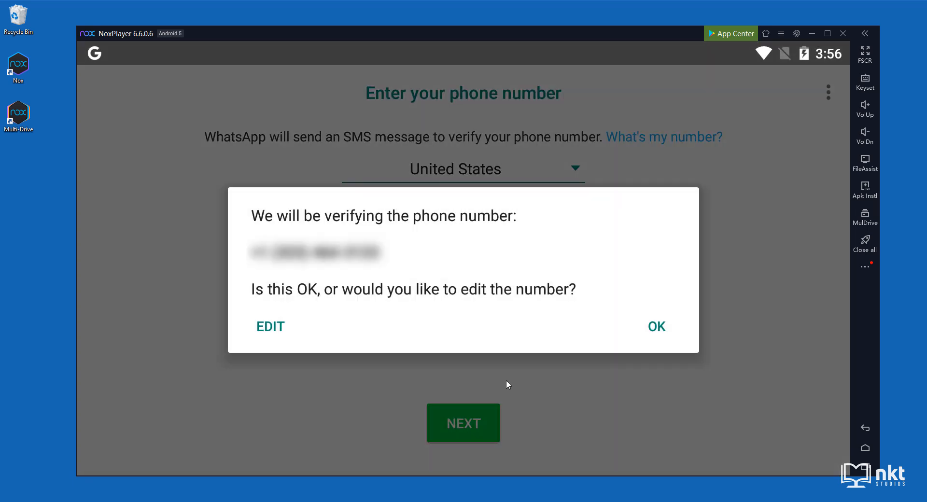
mouse_move(603, 373)
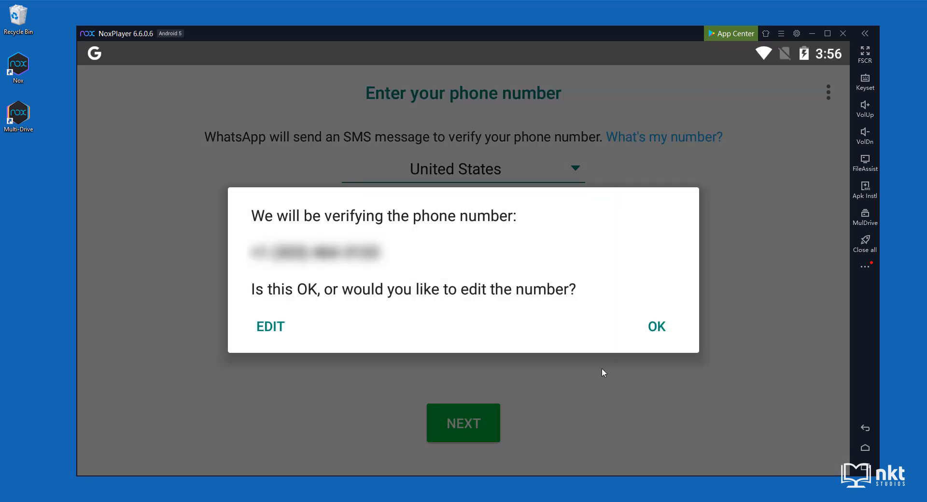
click(656, 325)
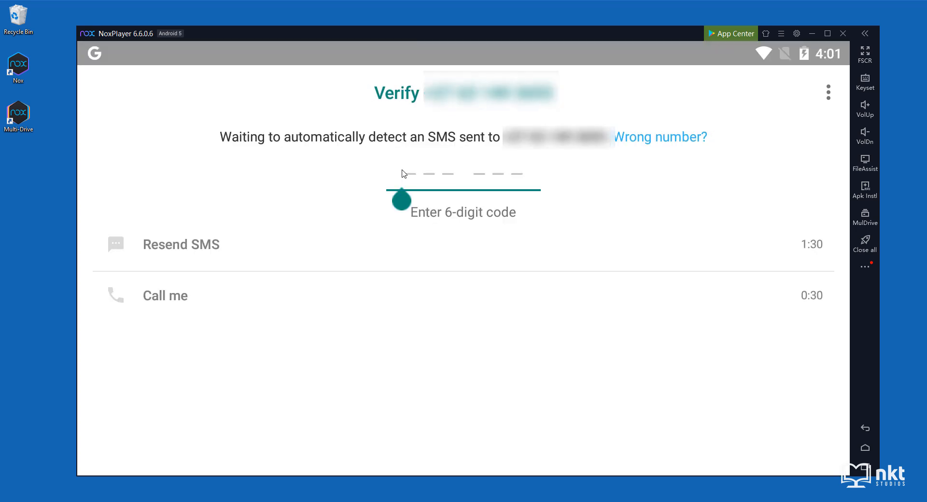
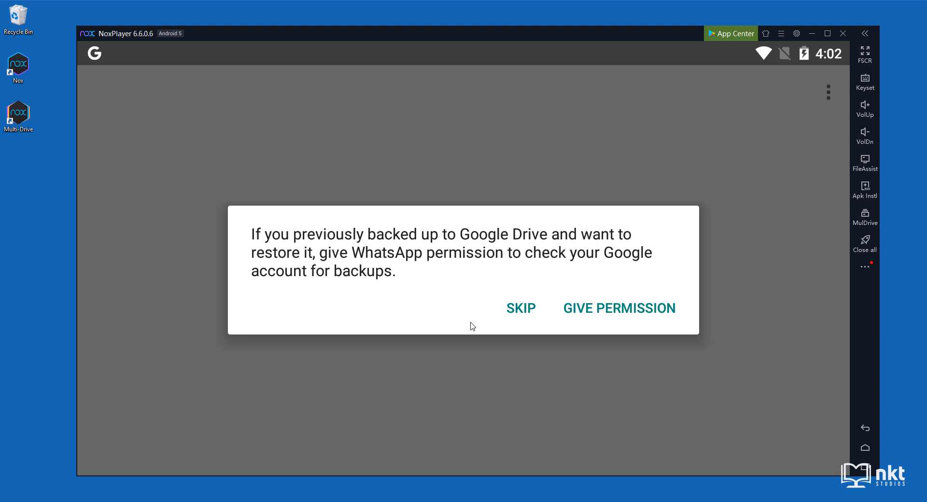
mouse_move(437, 318)
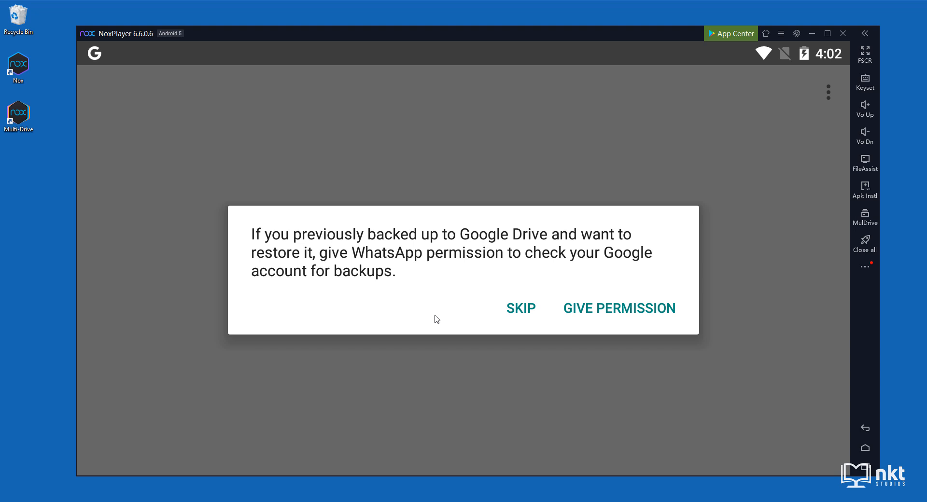
mouse_move(523, 317)
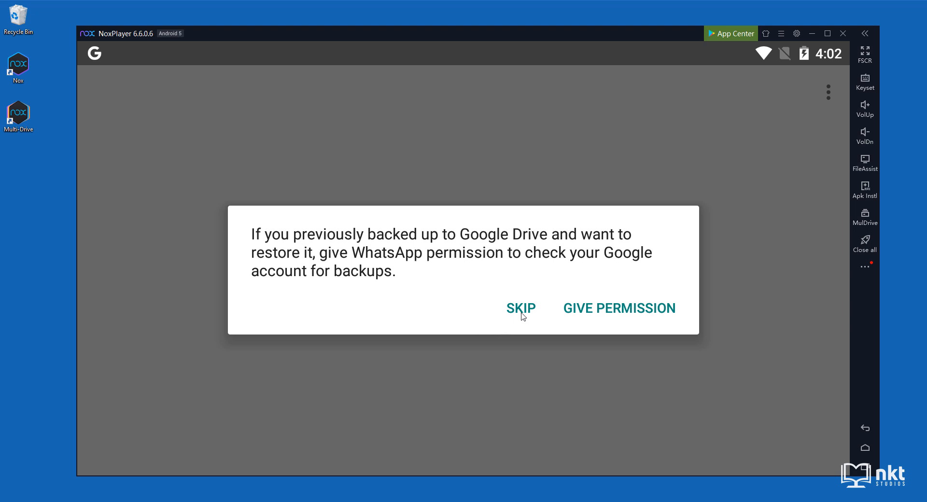
Skip the Google Drive restore and finish setup with the profile name 'Call Demo'
click(521, 308)
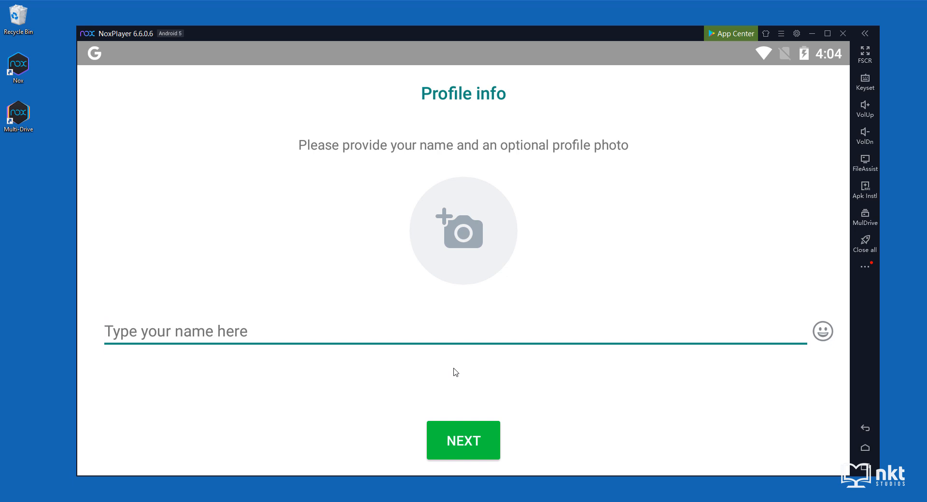
text(C)
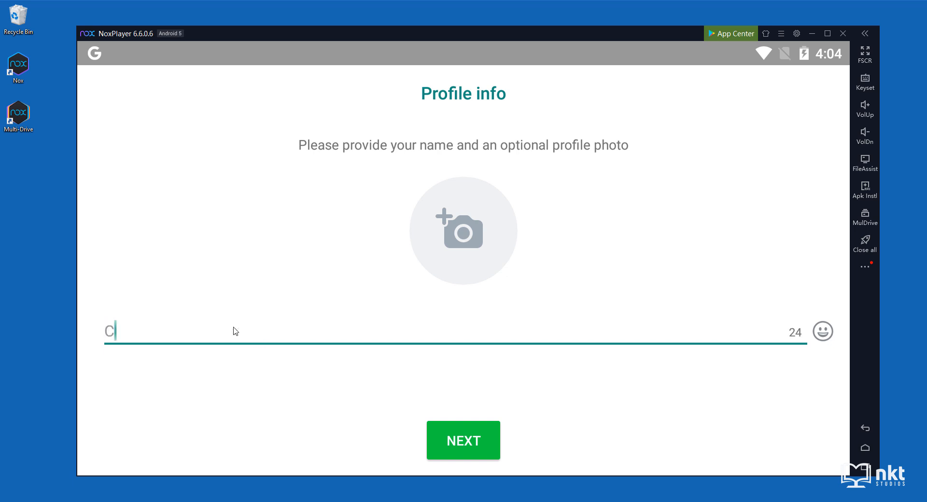
text(all Demo)
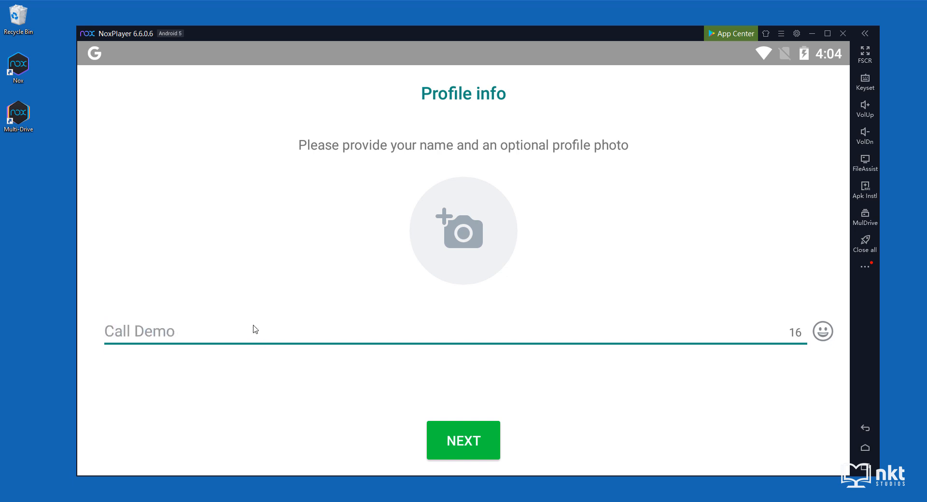
click(463, 440)
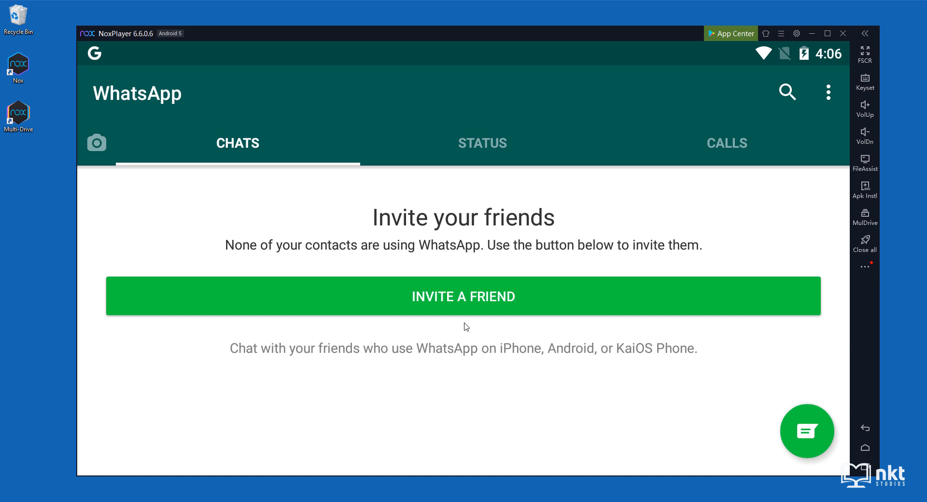
mouse_move(440, 330)
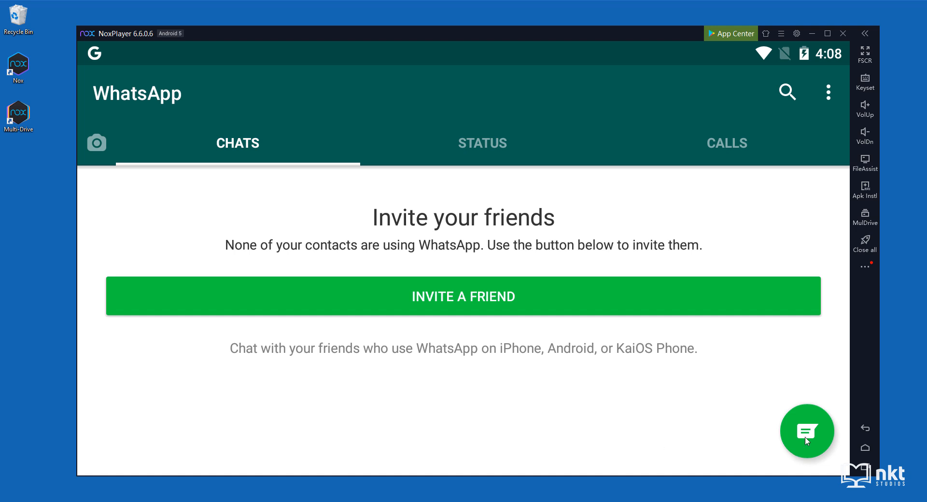
Start a new local contact named 'NKT Studios' from the new chat screen
click(806, 431)
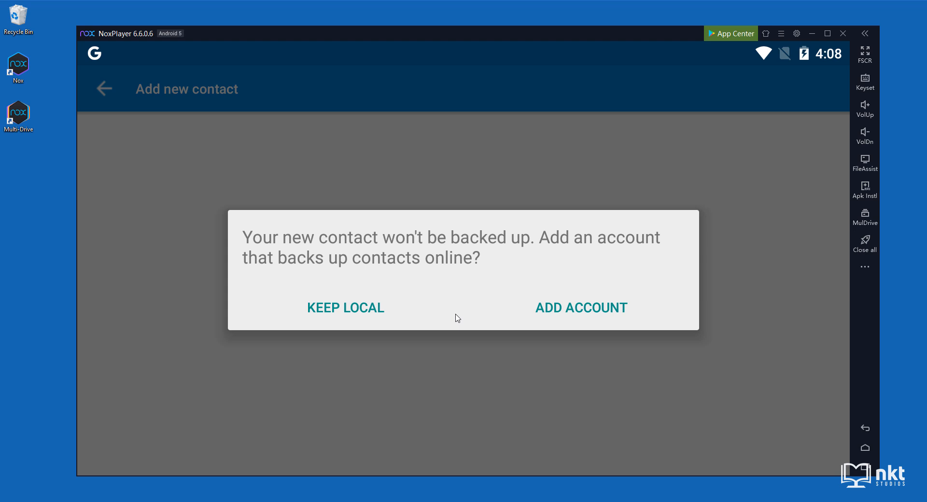
mouse_move(363, 312)
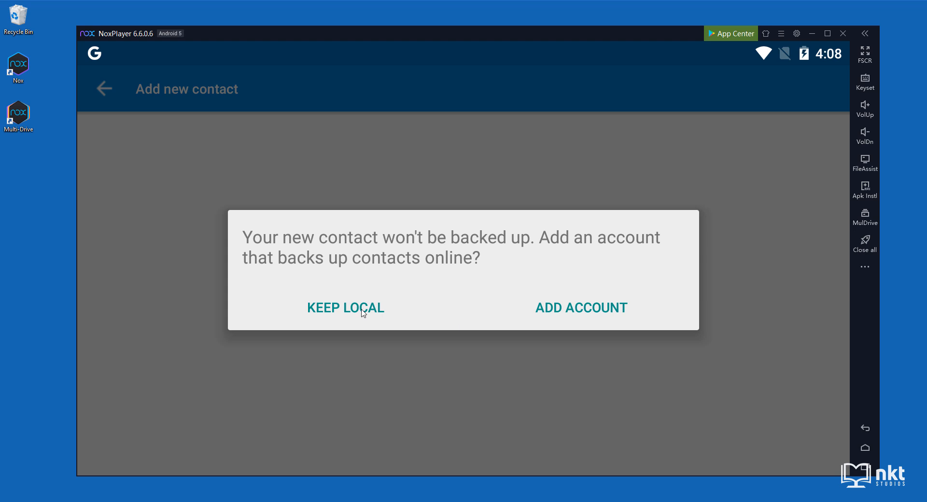
click(346, 307)
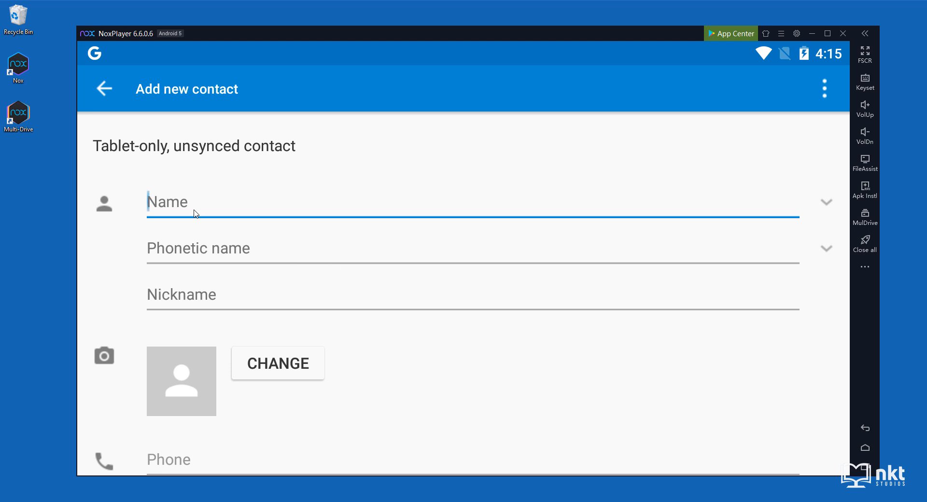
text(NKT)
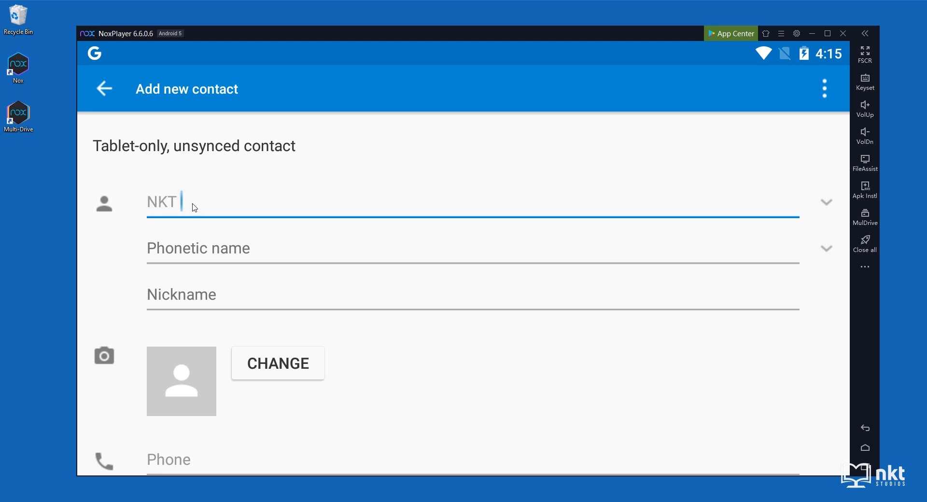
text(Studios)
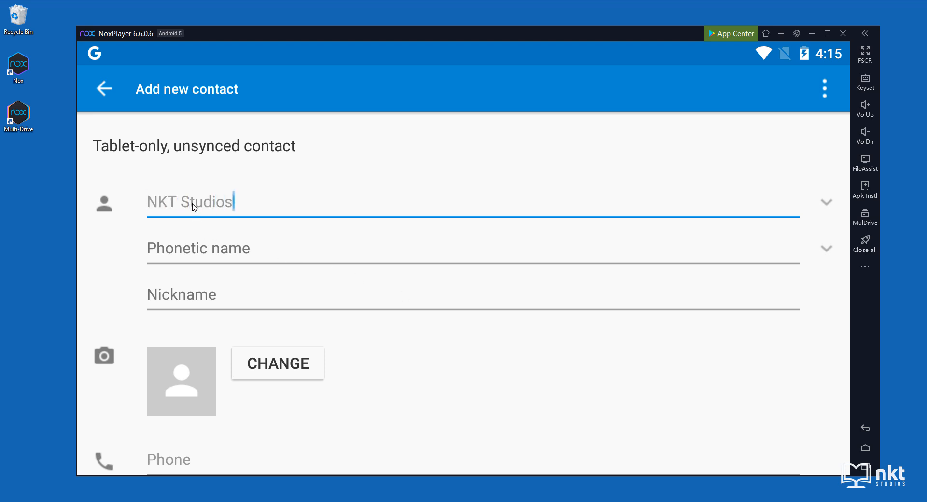
scroll(down, 3)
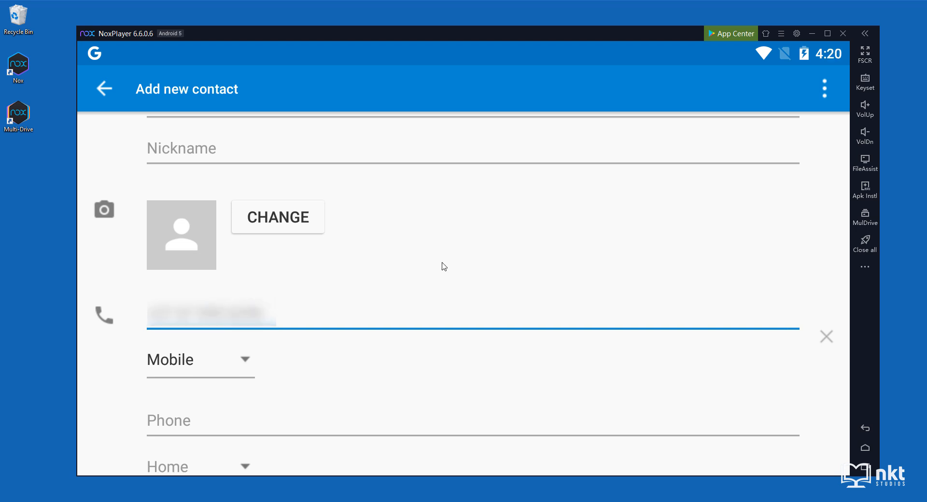
mouse_move(848, 428)
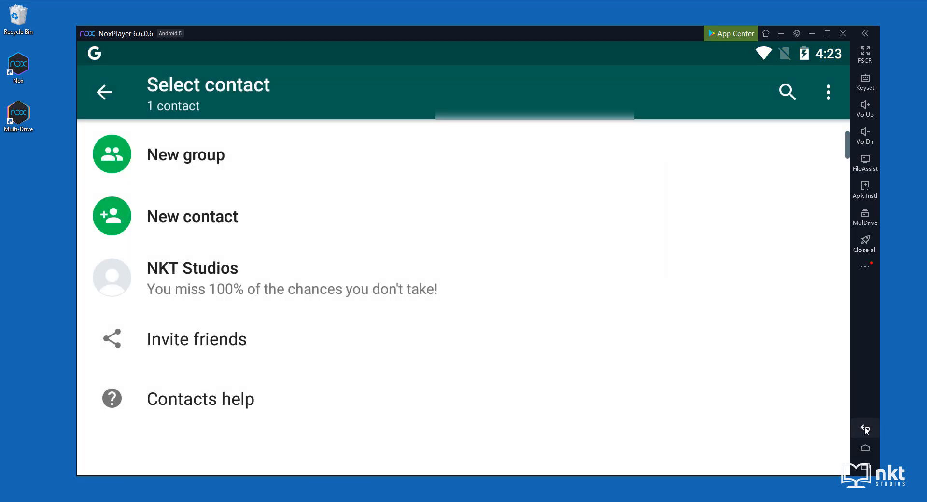
Open the NKT Studios chat and confirm a voice call so it rings
click(192, 278)
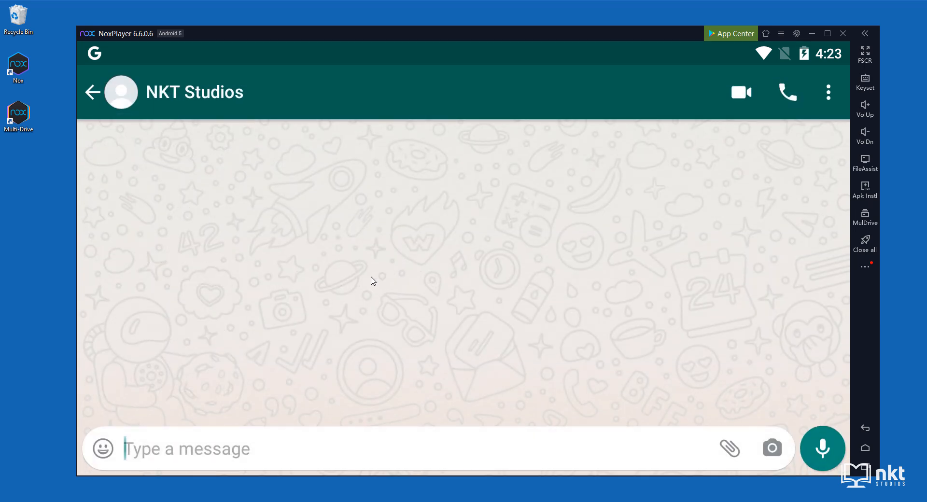
mouse_move(791, 109)
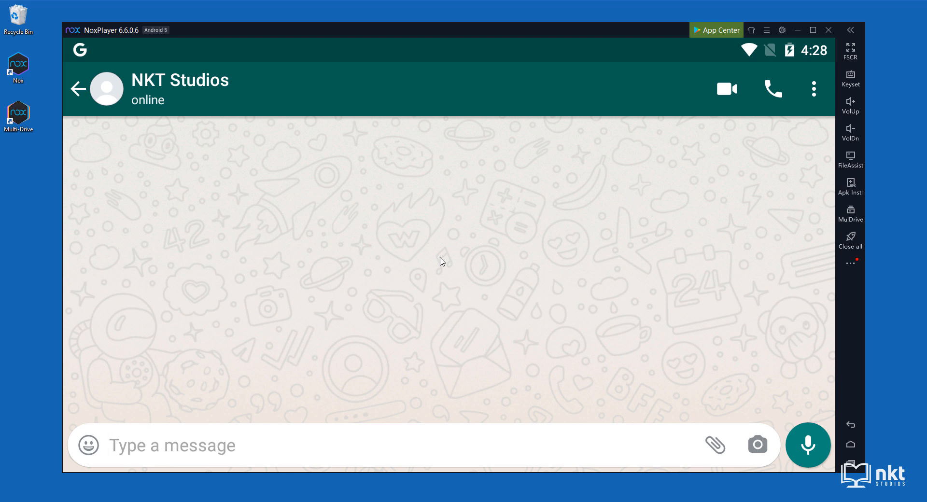
click(772, 89)
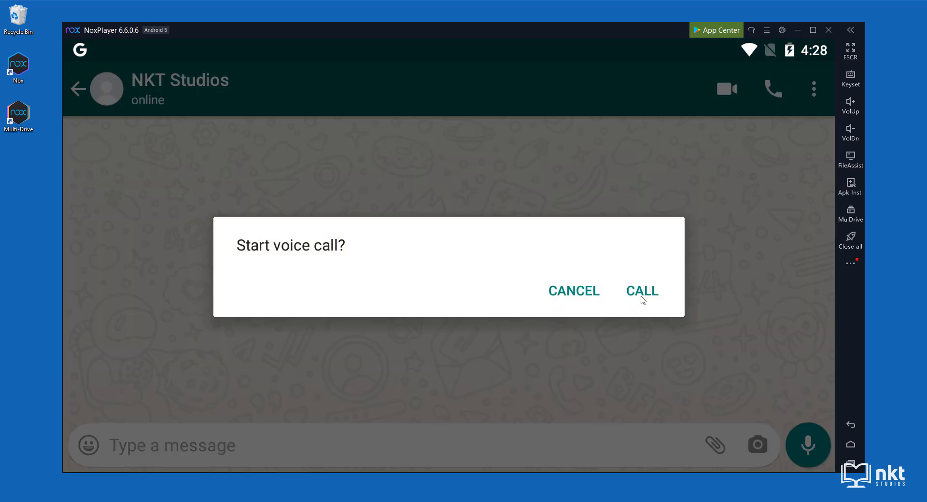
click(643, 291)
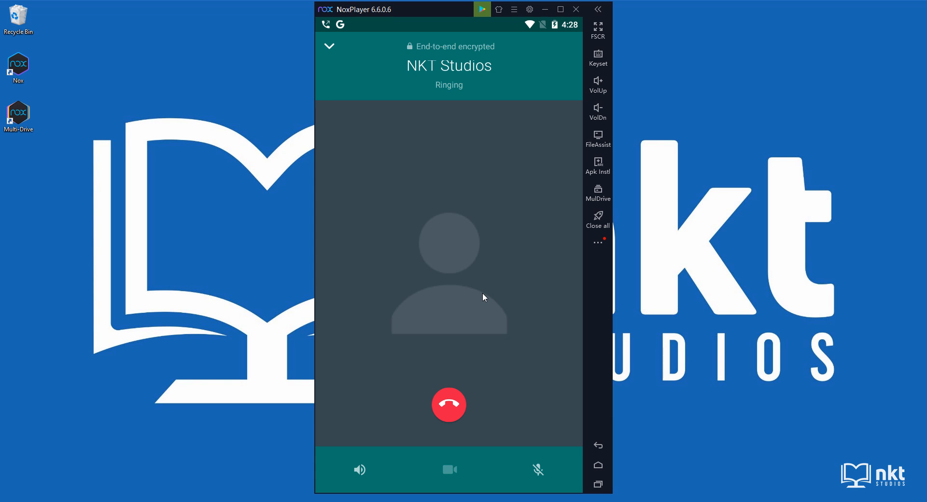
mouse_move(446, 414)
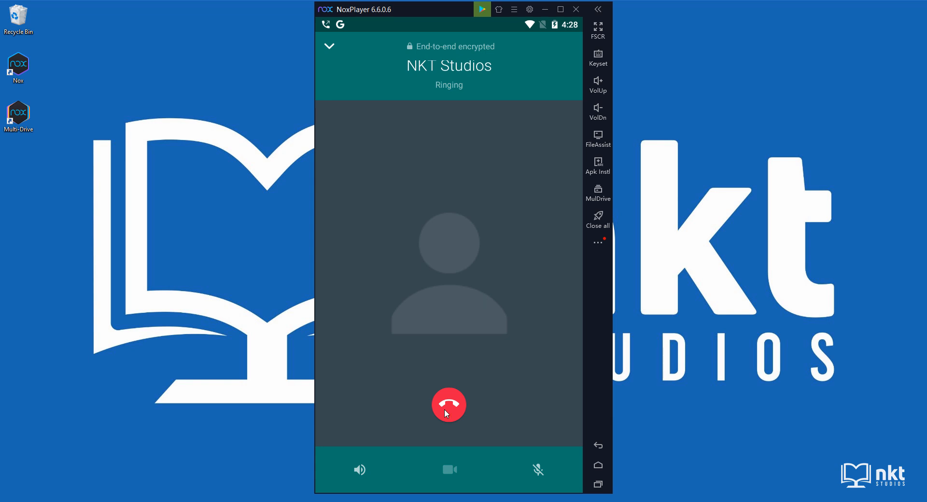